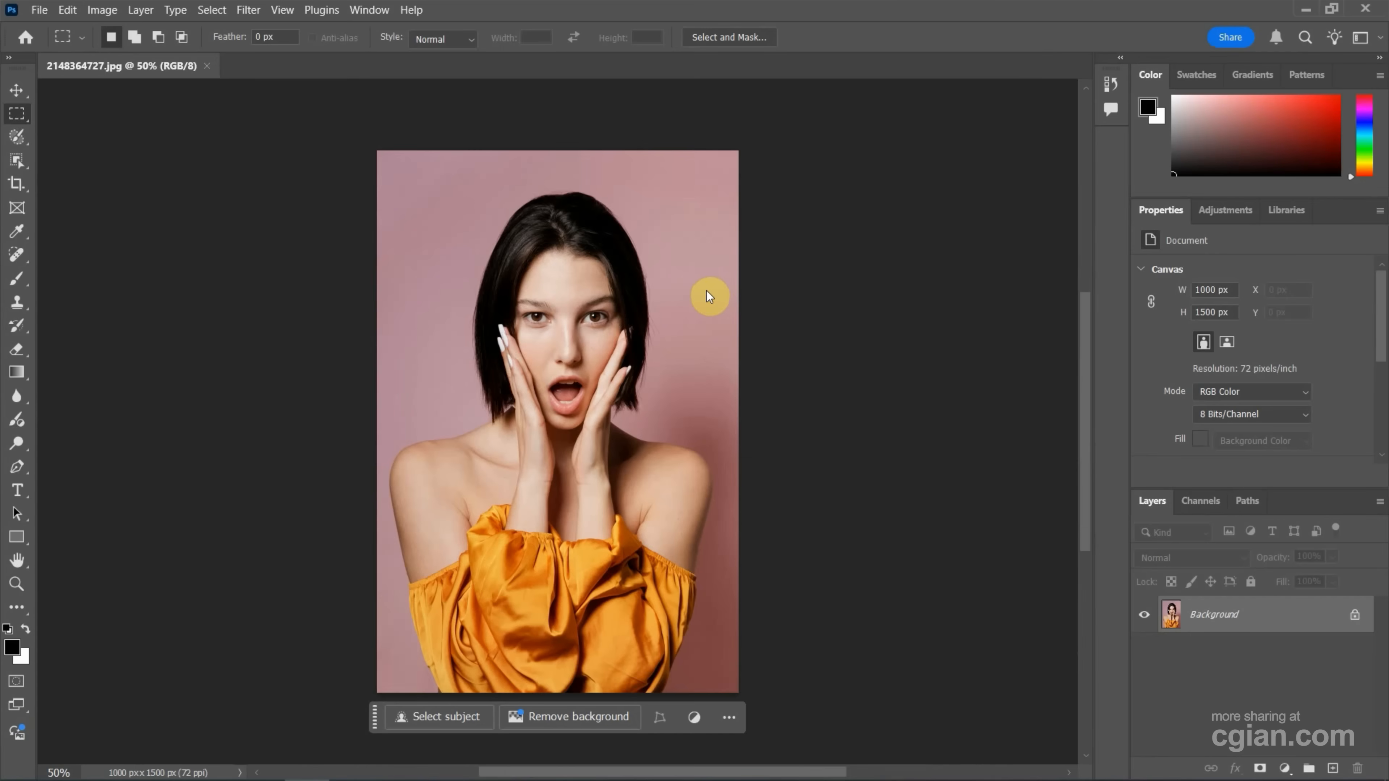
mouse_move(1015, 399)
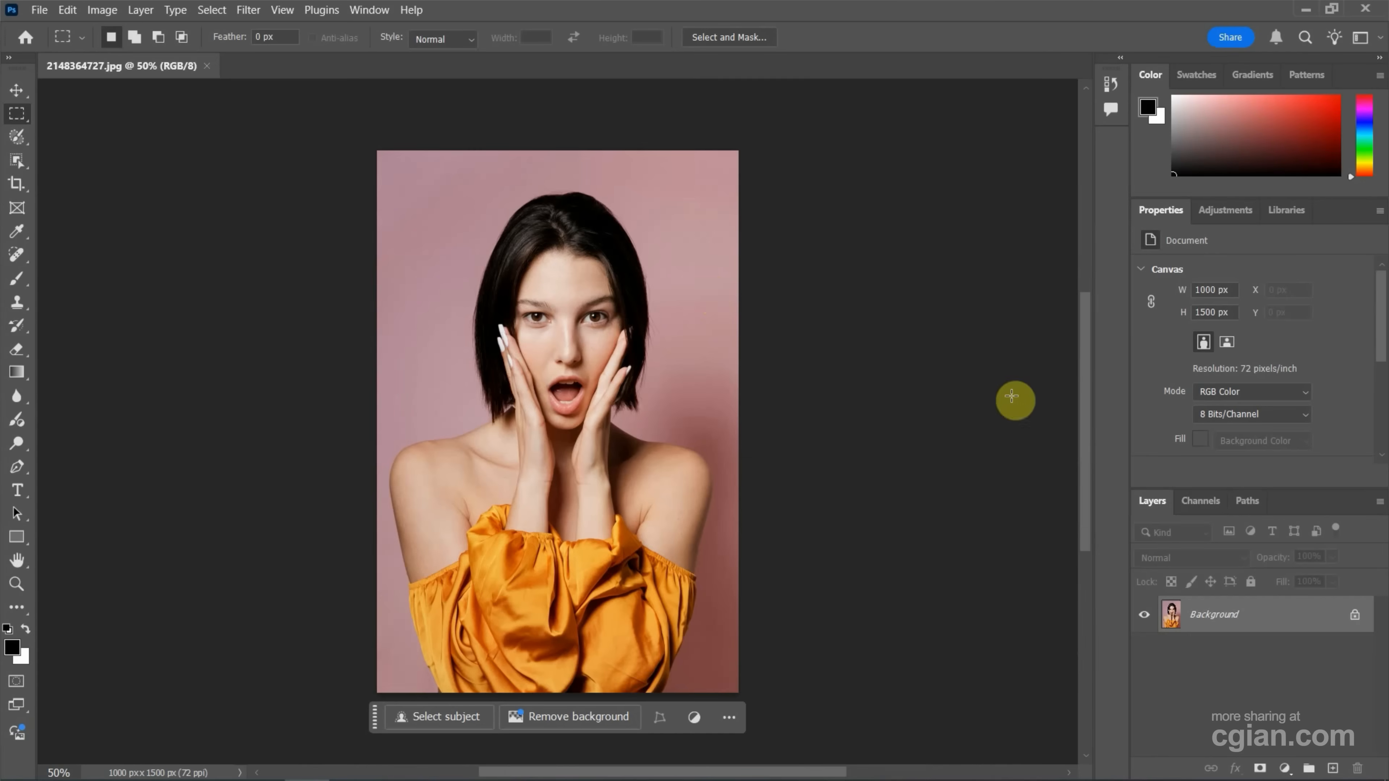
Convert the locked Background into an editable regular layer named Layer 0.
click(1152, 501)
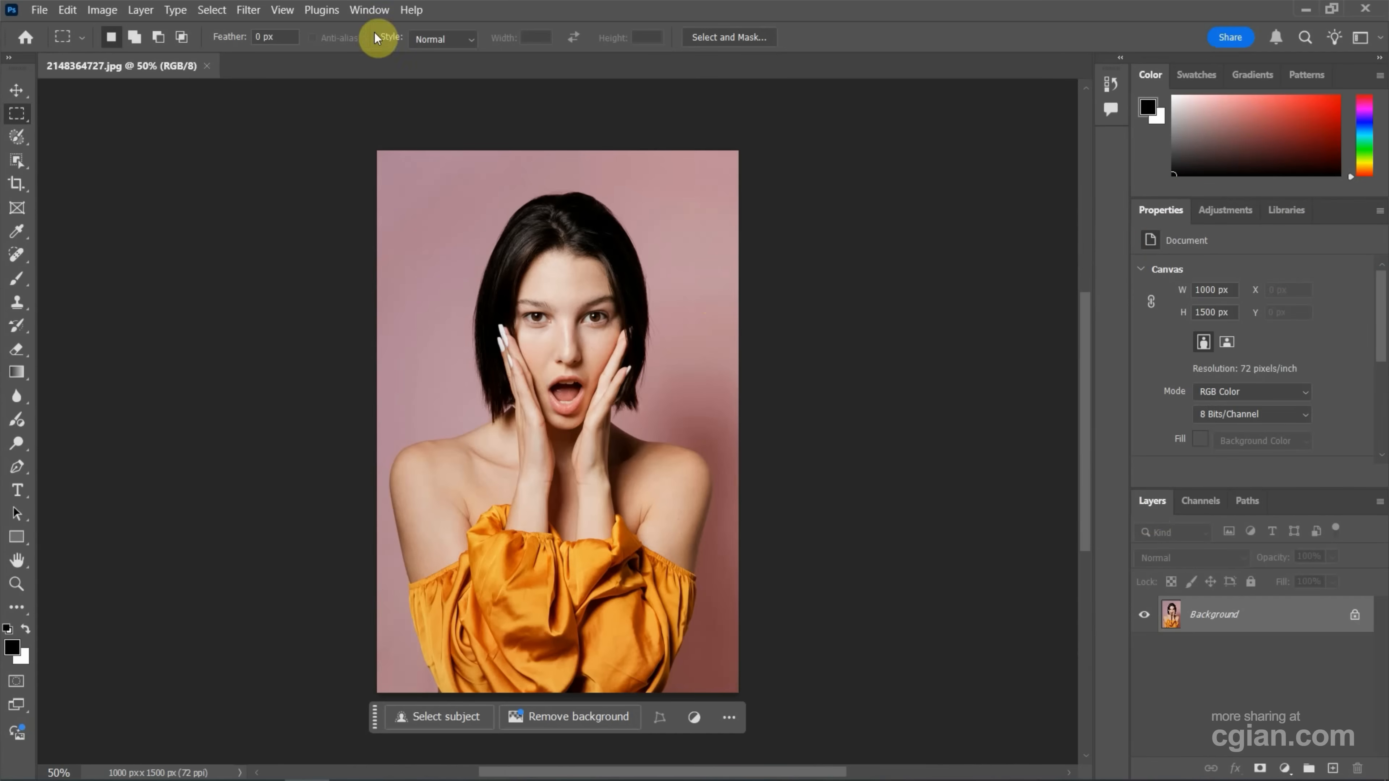
click(368, 9)
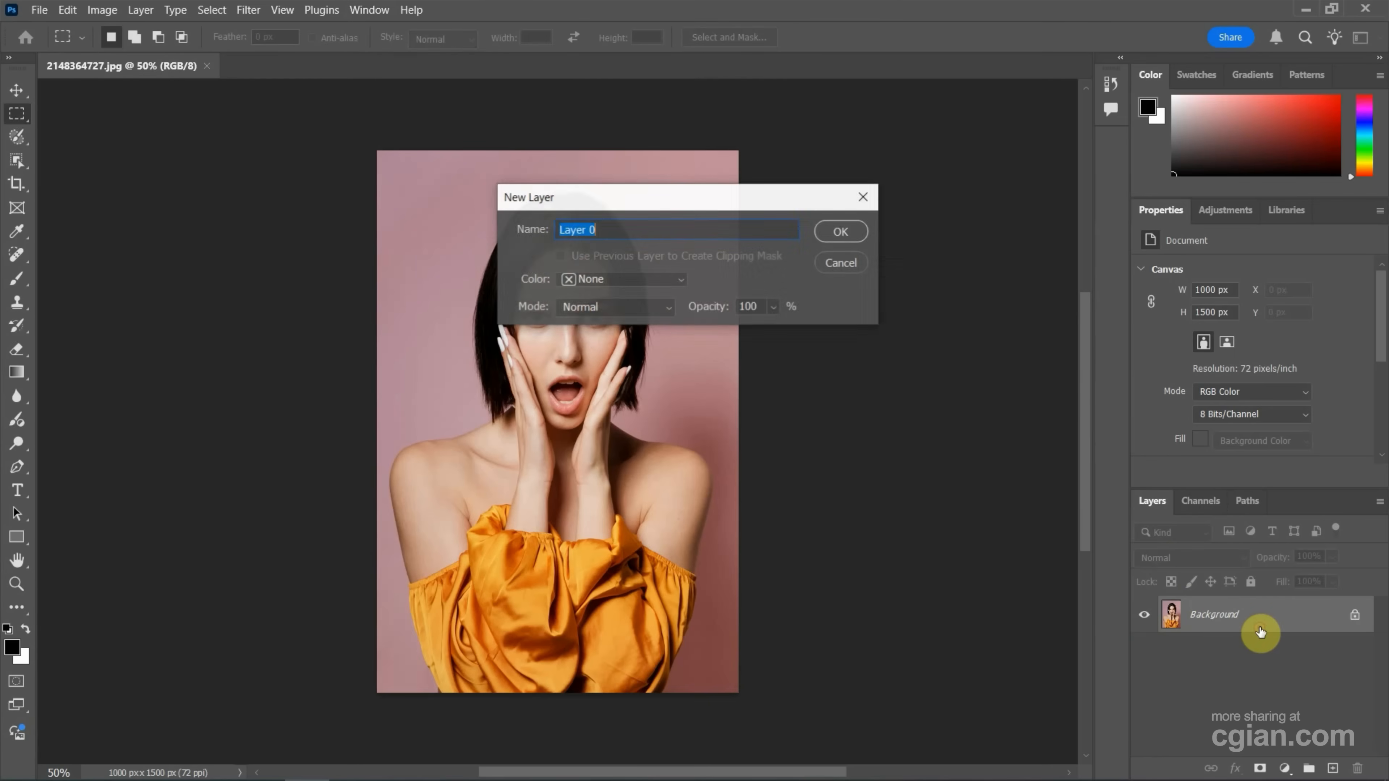
mouse_move(783, 224)
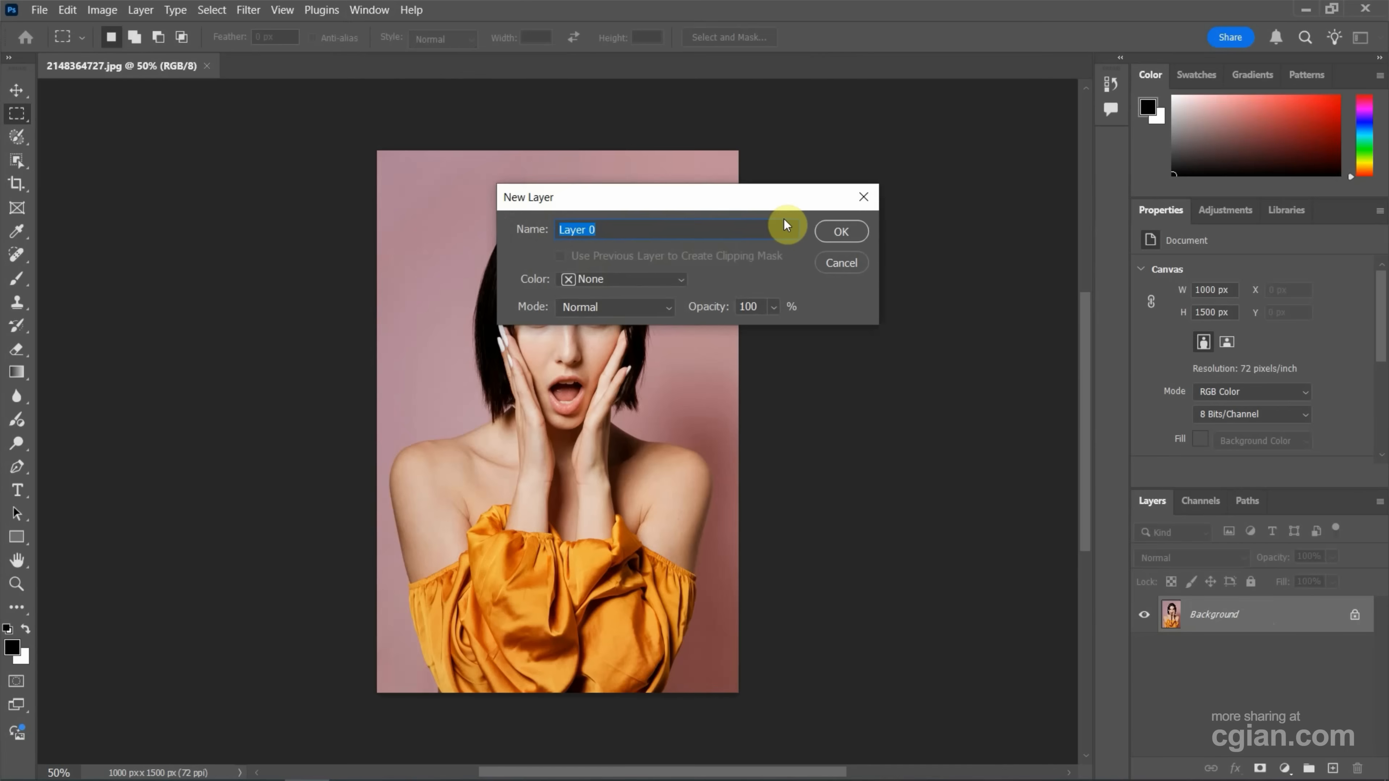
click(839, 231)
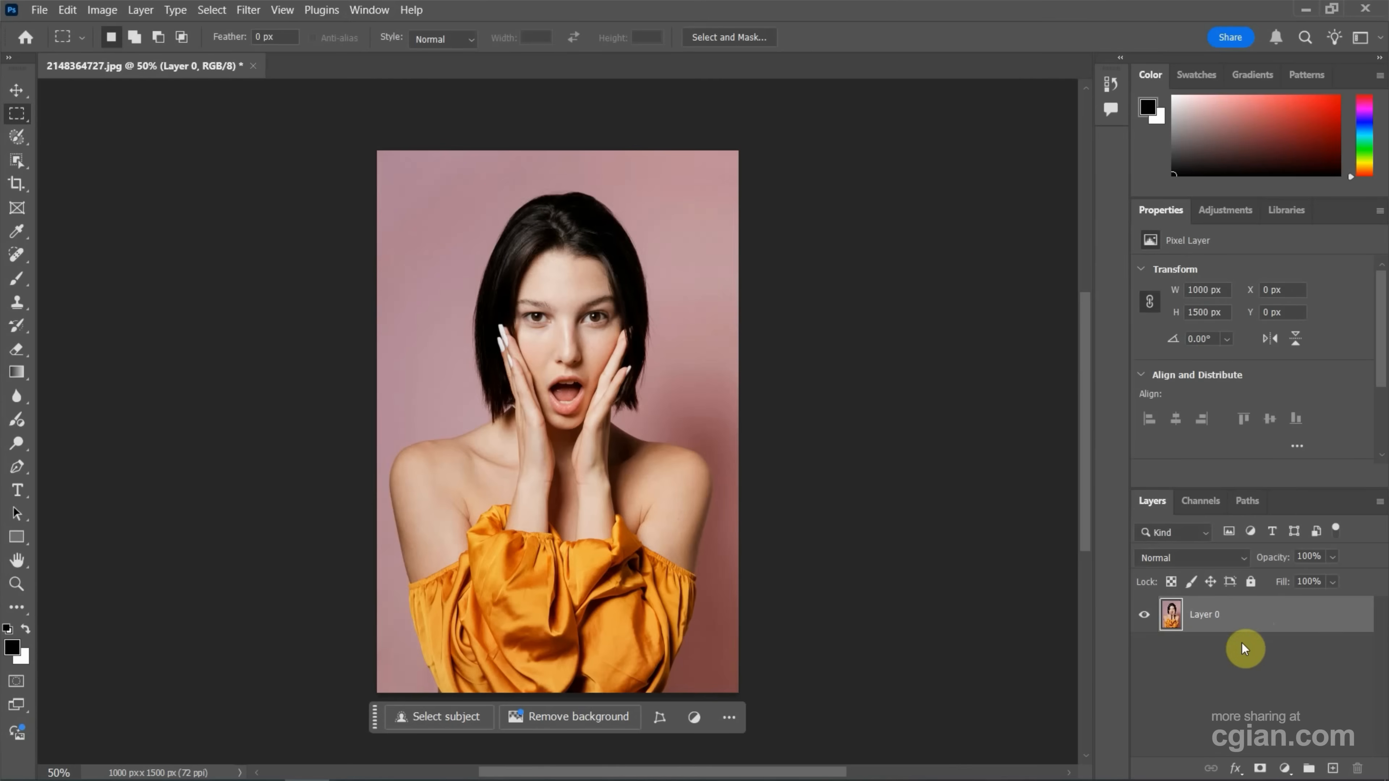
mouse_move(1258, 628)
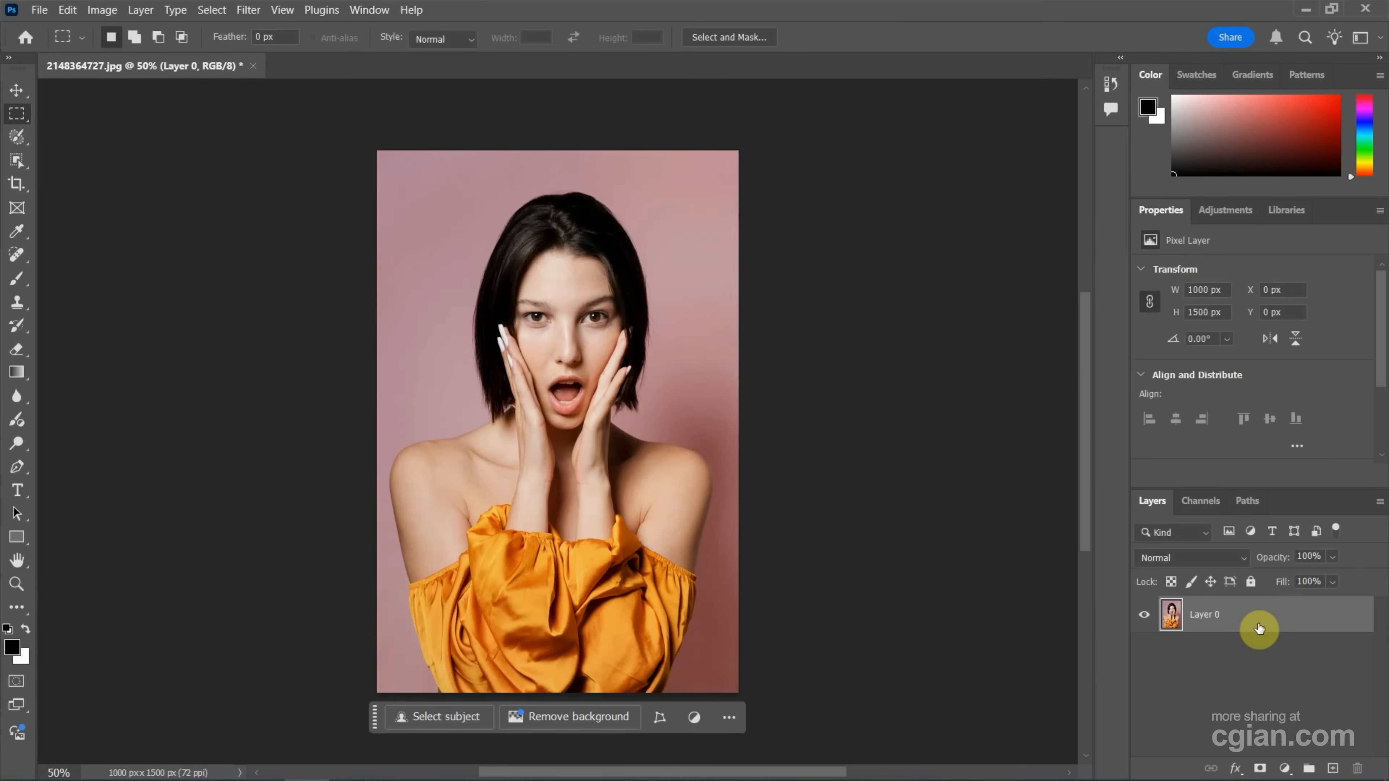
Enable a Stroke effect on Layer 0 and show its default 1 px black settings.
double_click(1214, 614)
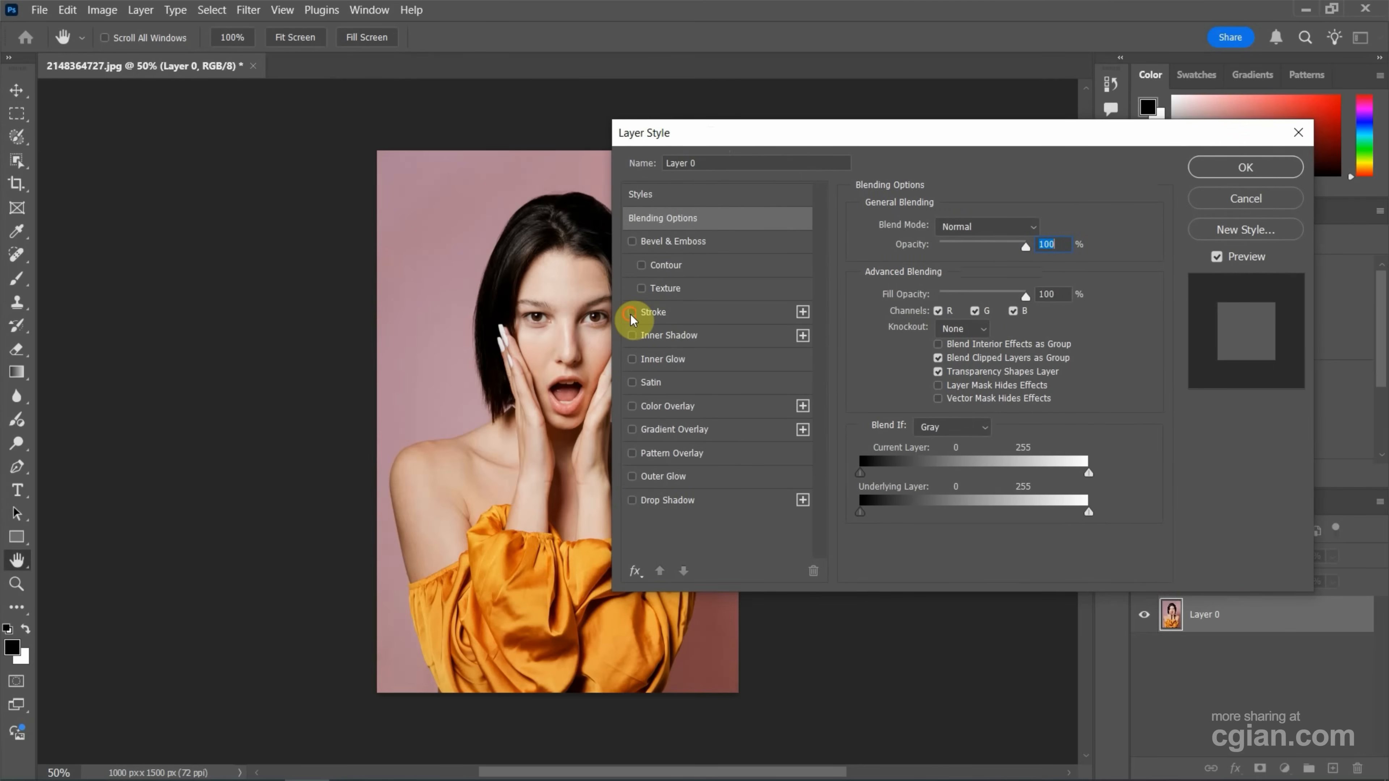
click(632, 312)
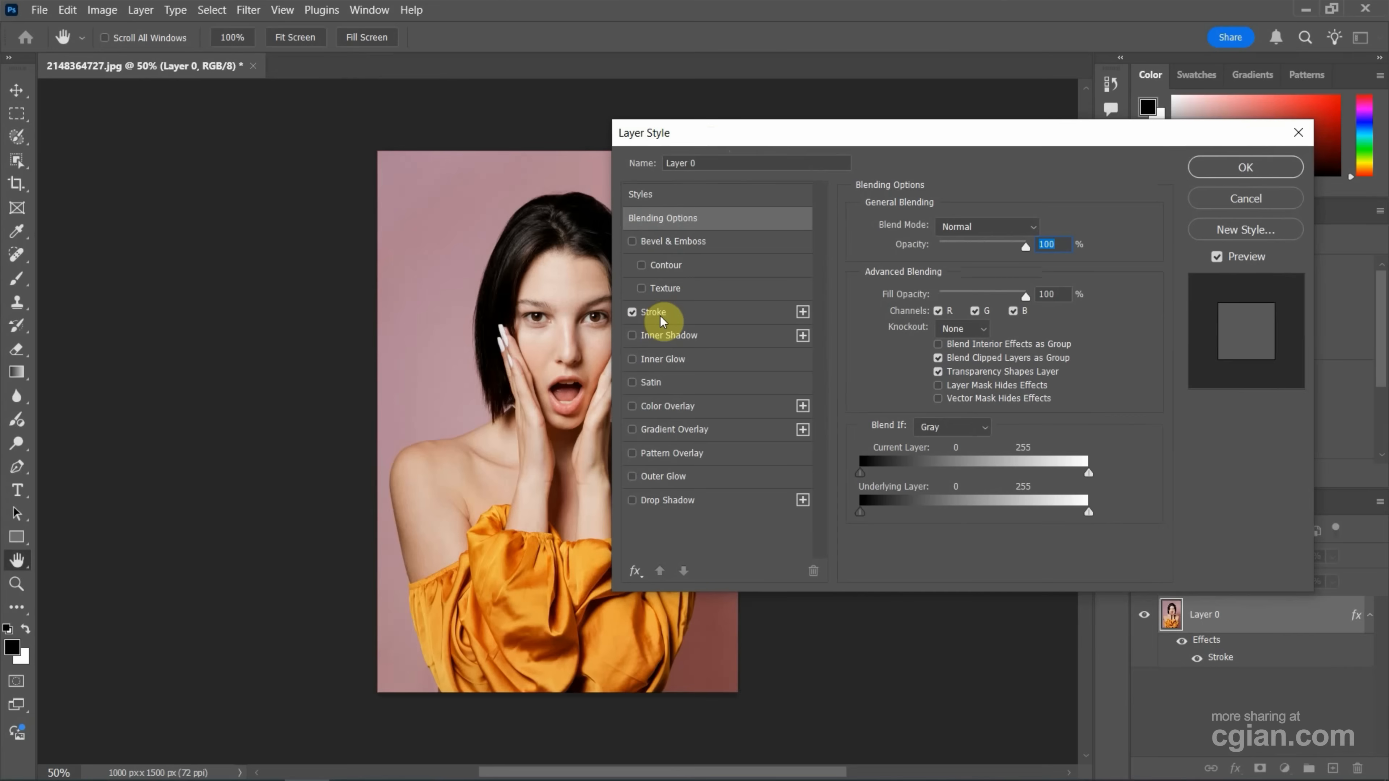
click(654, 312)
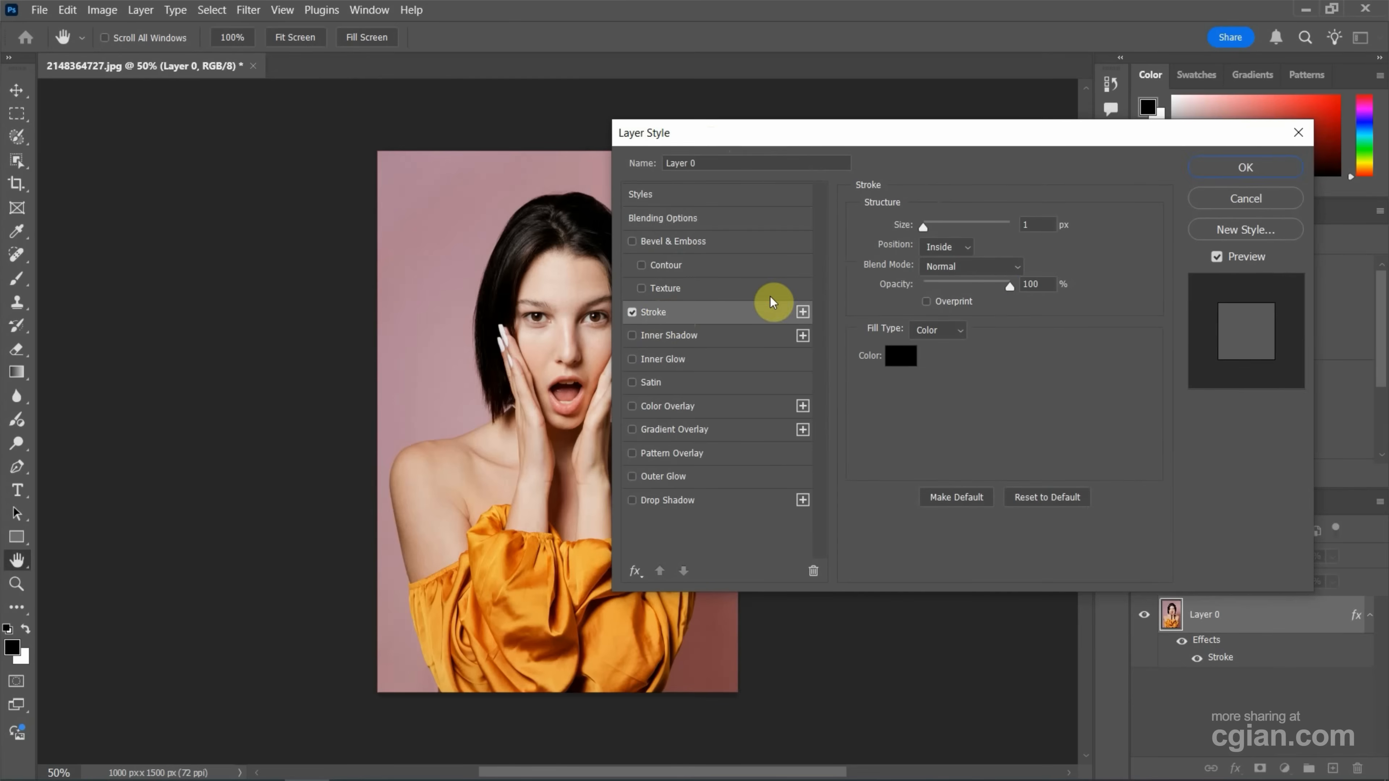
mouse_move(924, 233)
text(40)
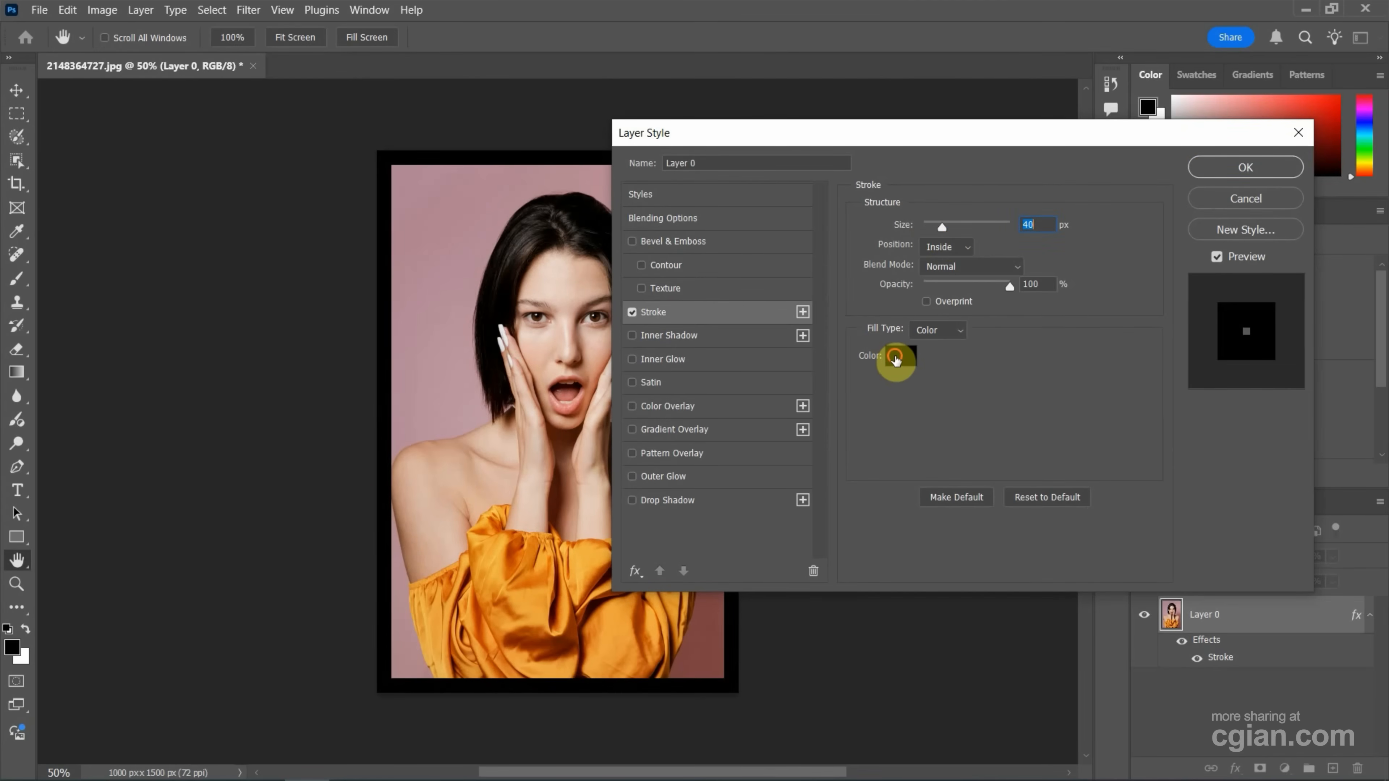
Make the stroke a 40 px white (ffffff) inside border around the portrait.
click(894, 359)
text(ffffff)
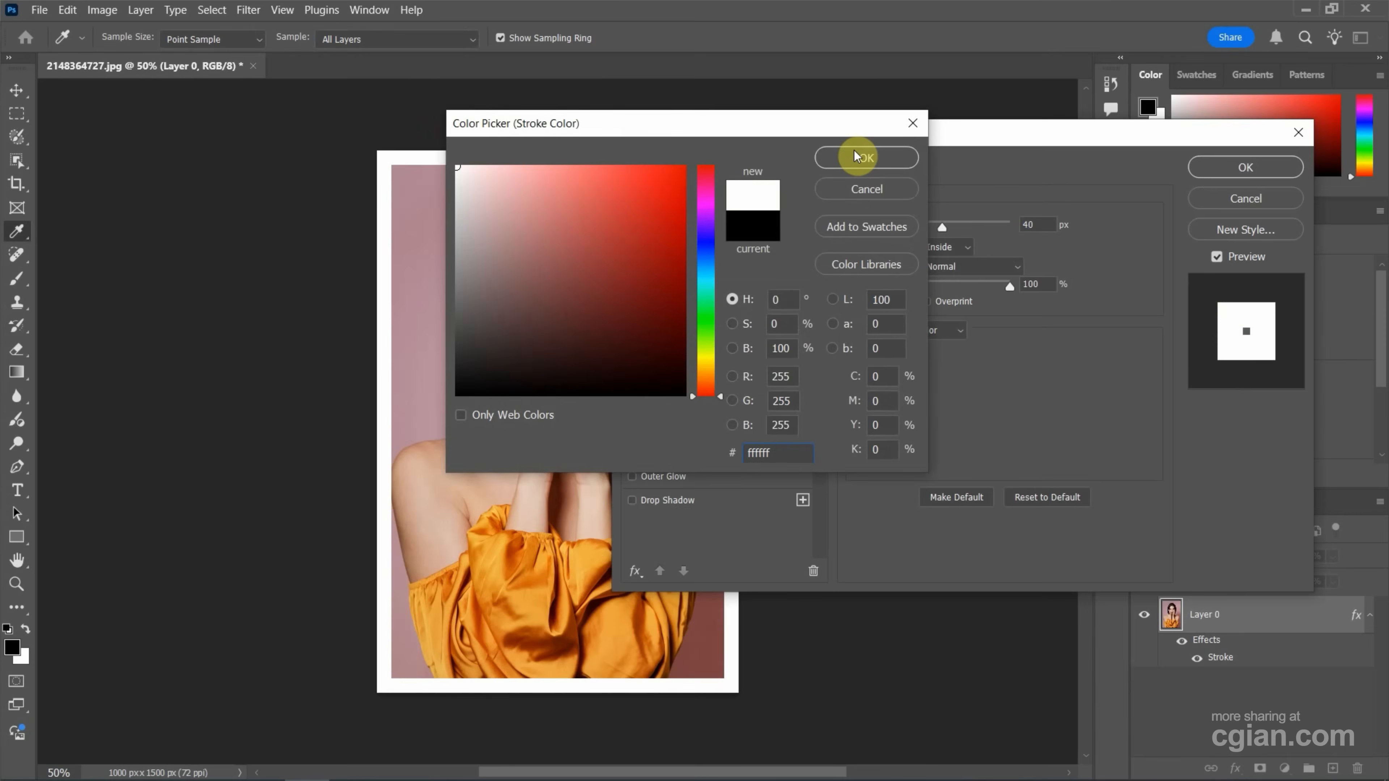
click(865, 158)
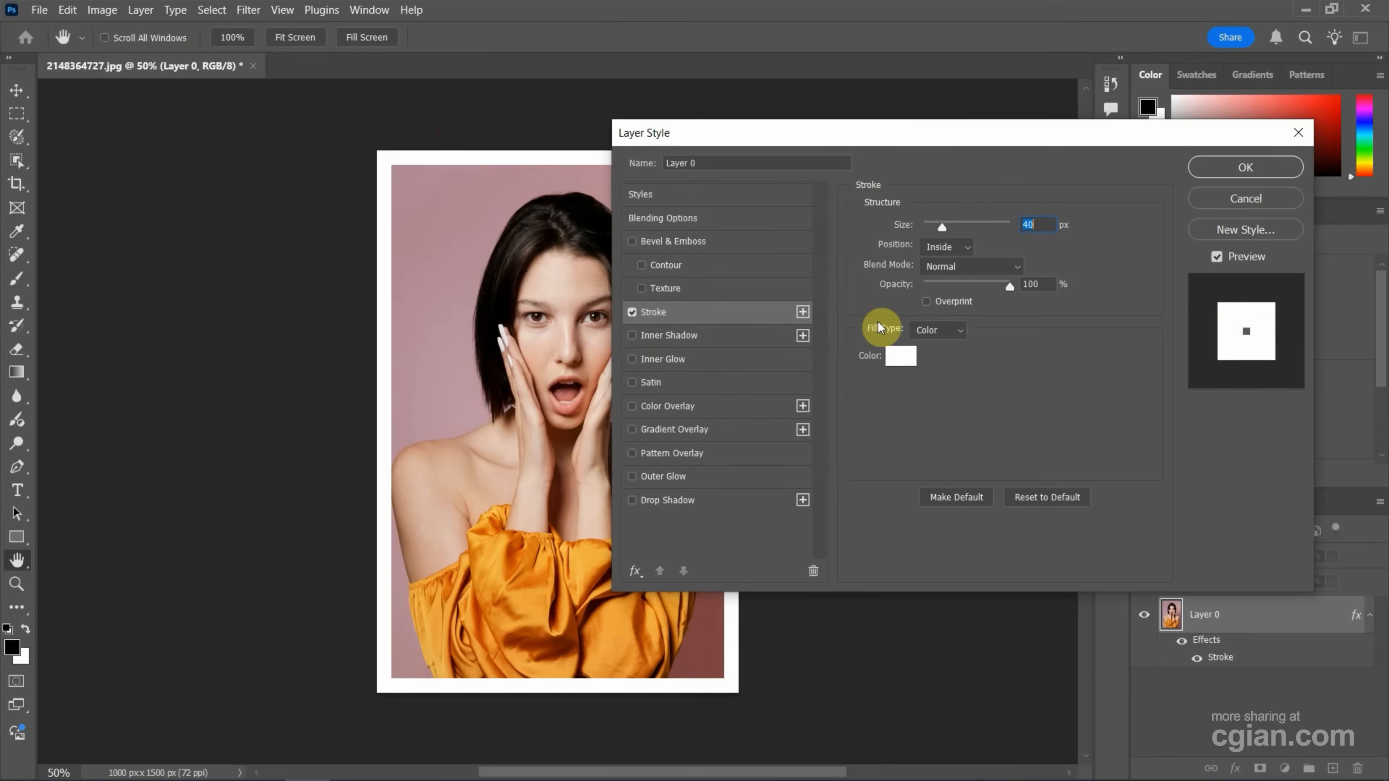
Fill the stroke with the pink-to-cyan gradient preset from the Purples group.
click(936, 330)
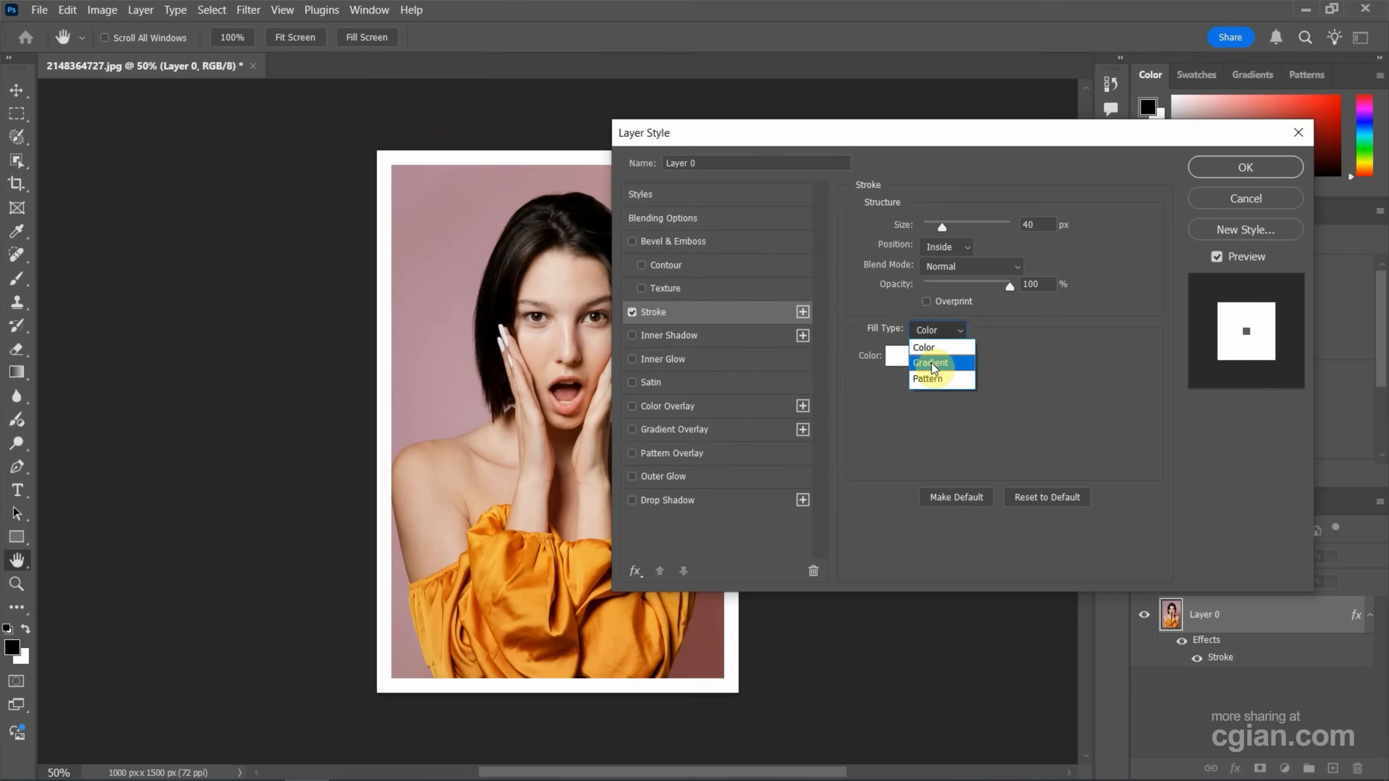
click(931, 363)
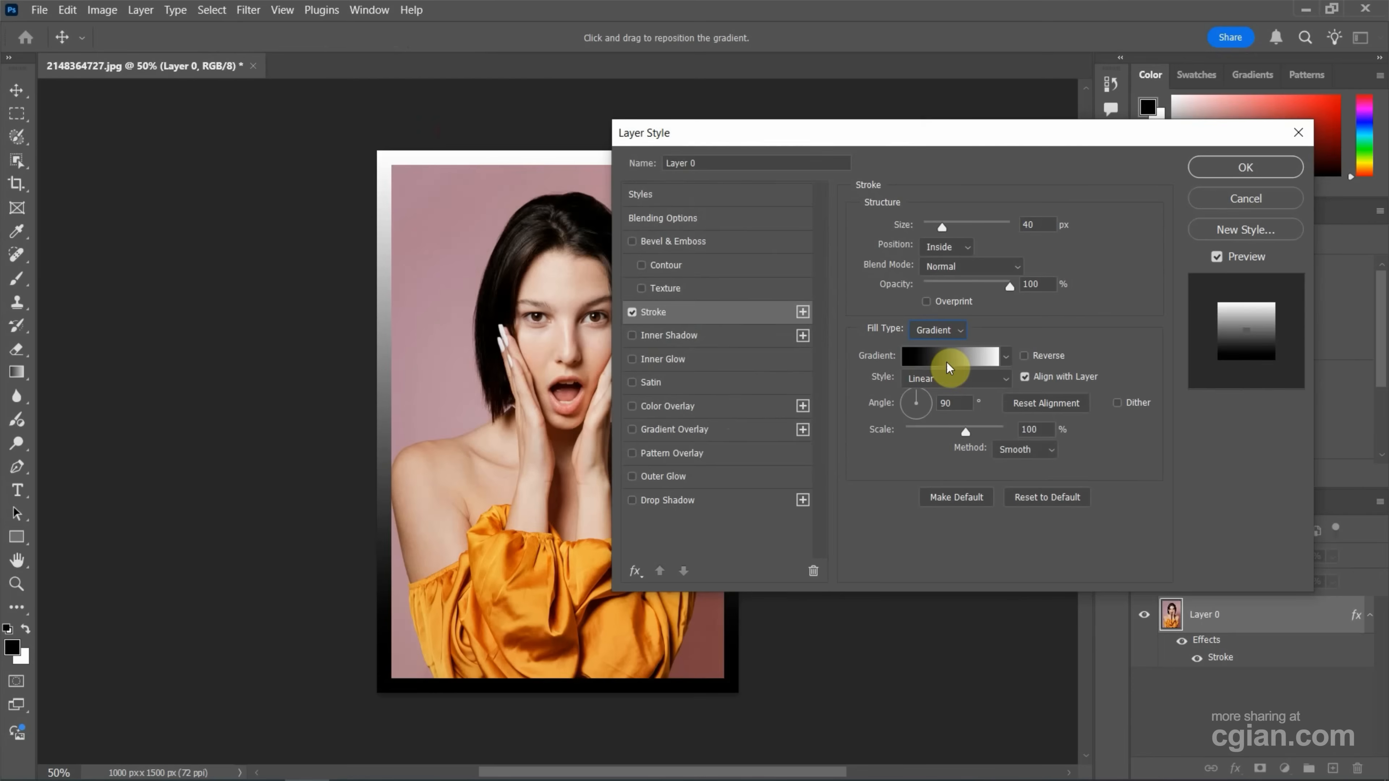
click(949, 356)
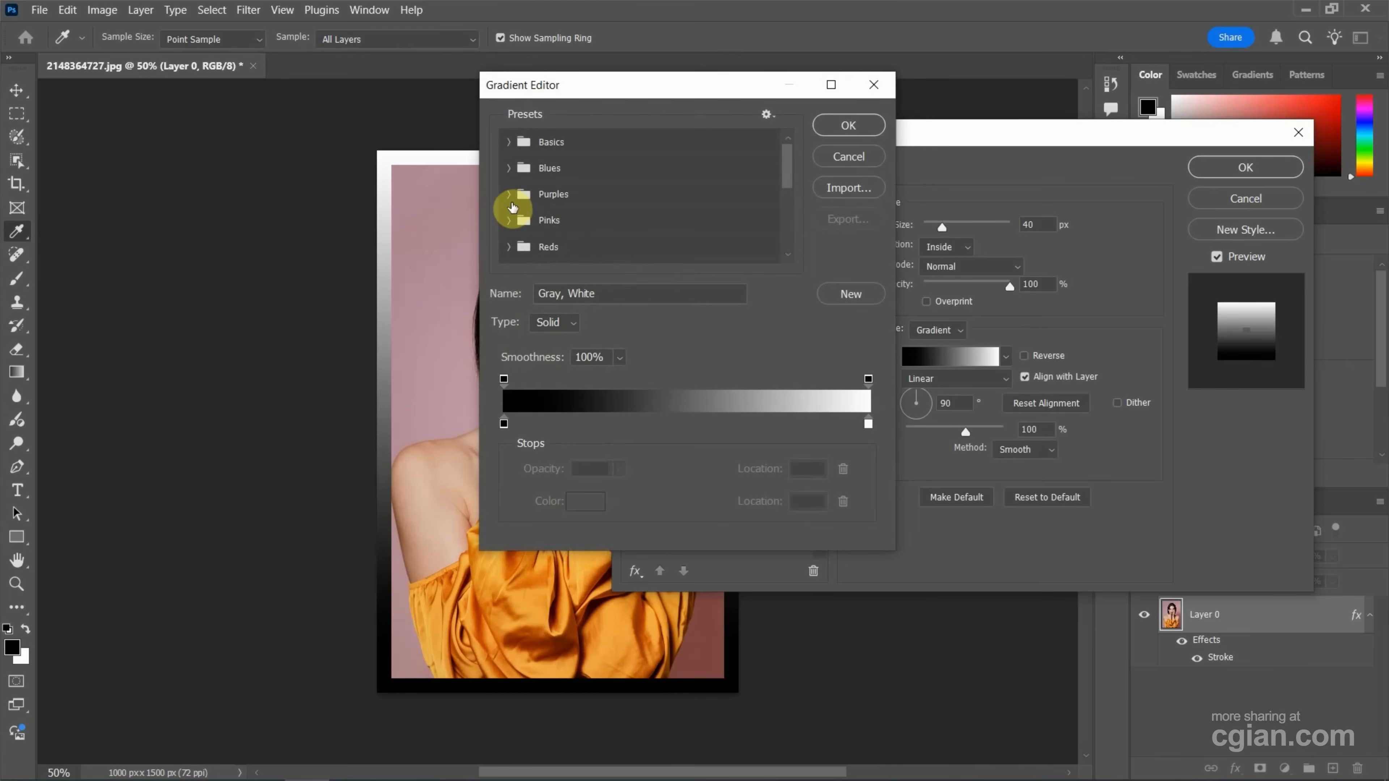
click(510, 193)
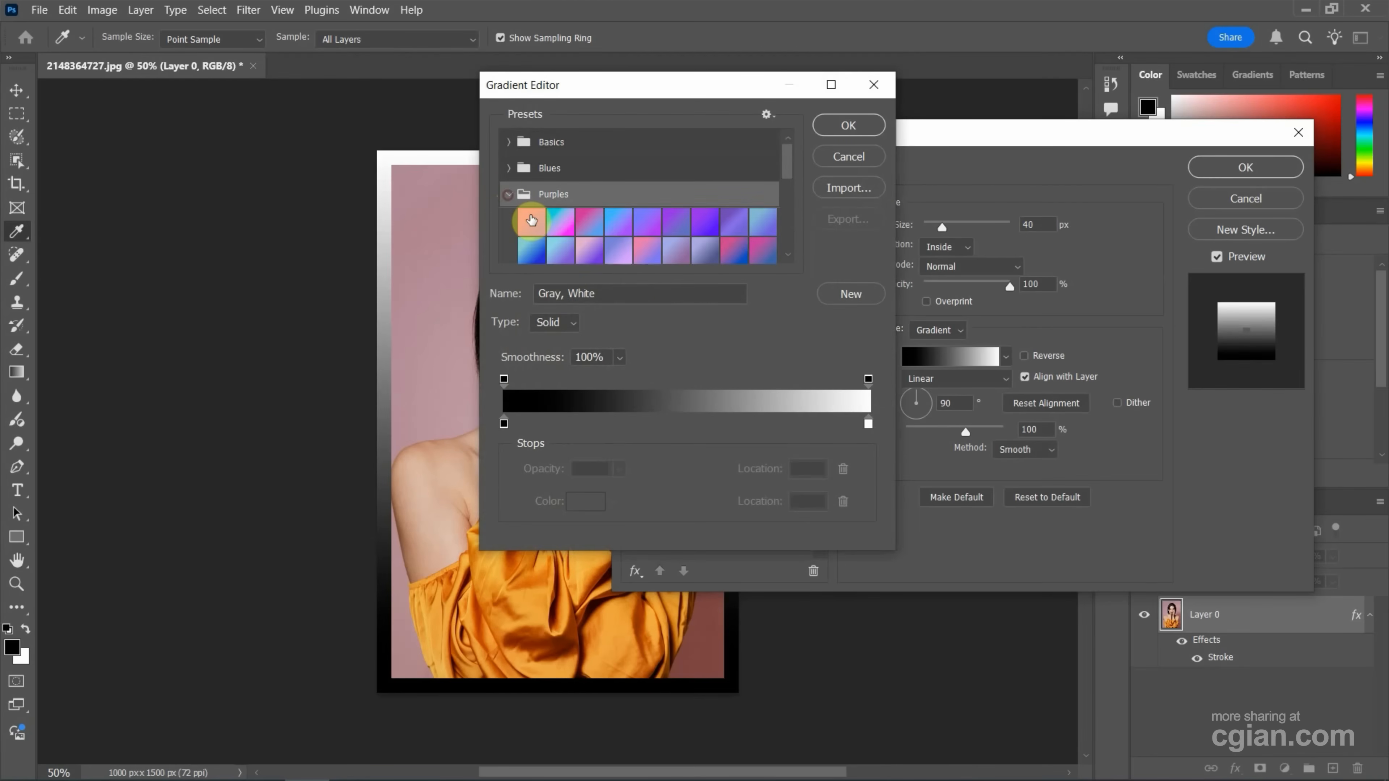
click(846, 123)
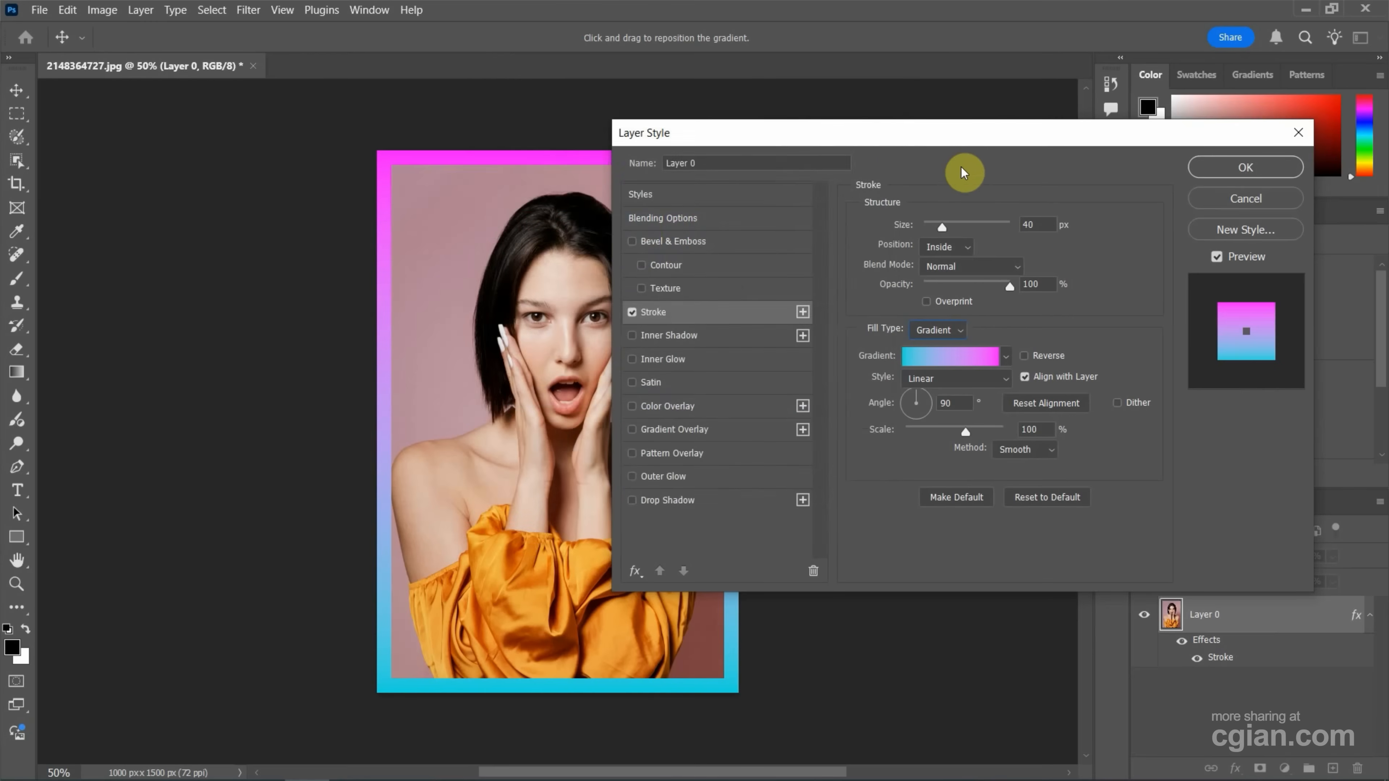
mouse_move(962, 181)
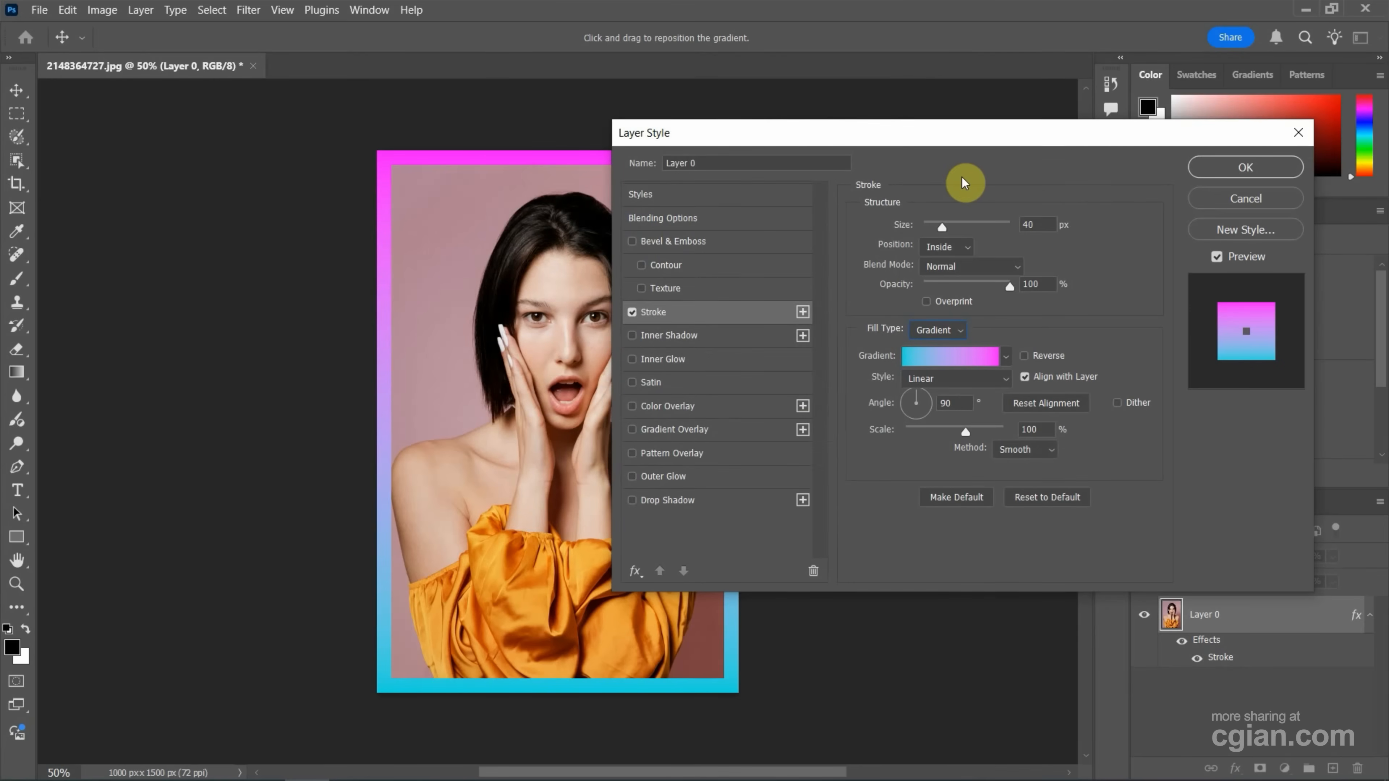
mouse_move(1032, 399)
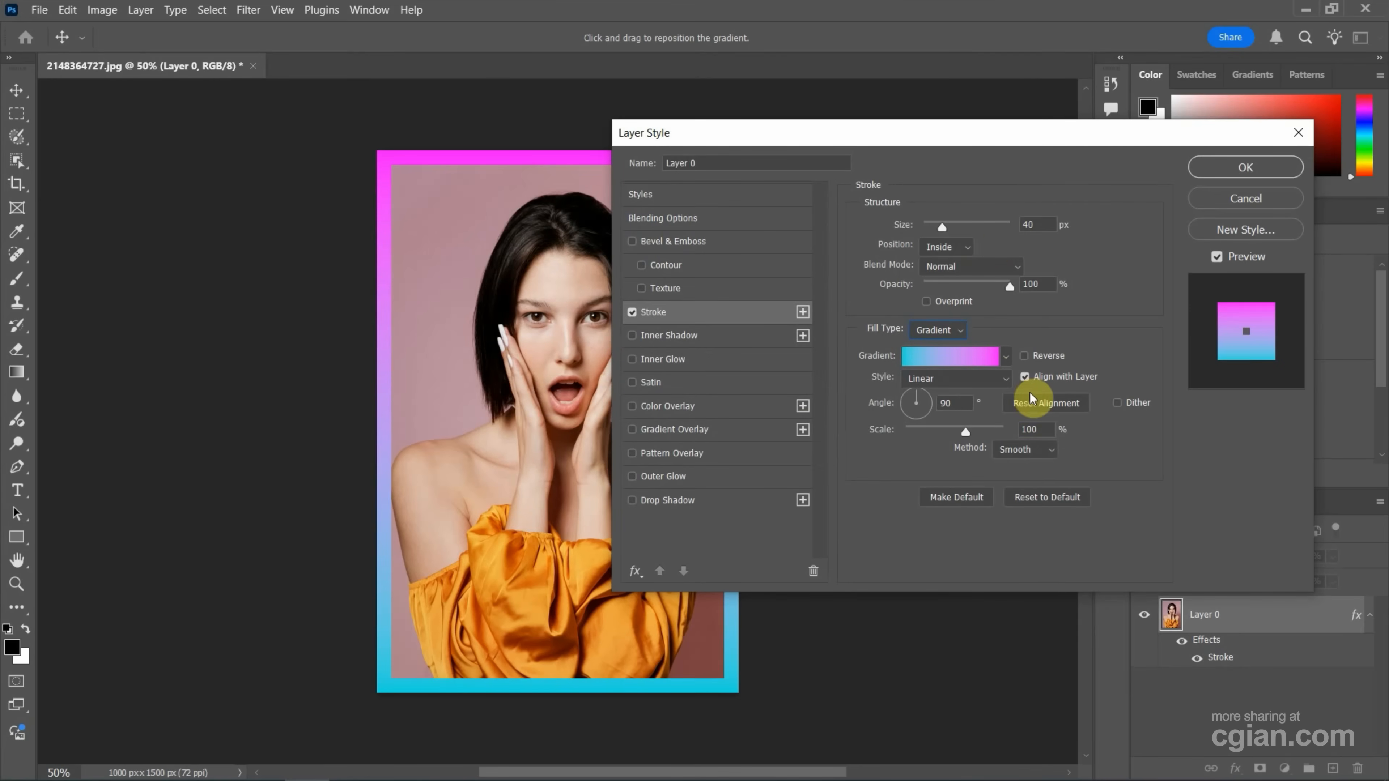
mouse_move(1096, 359)
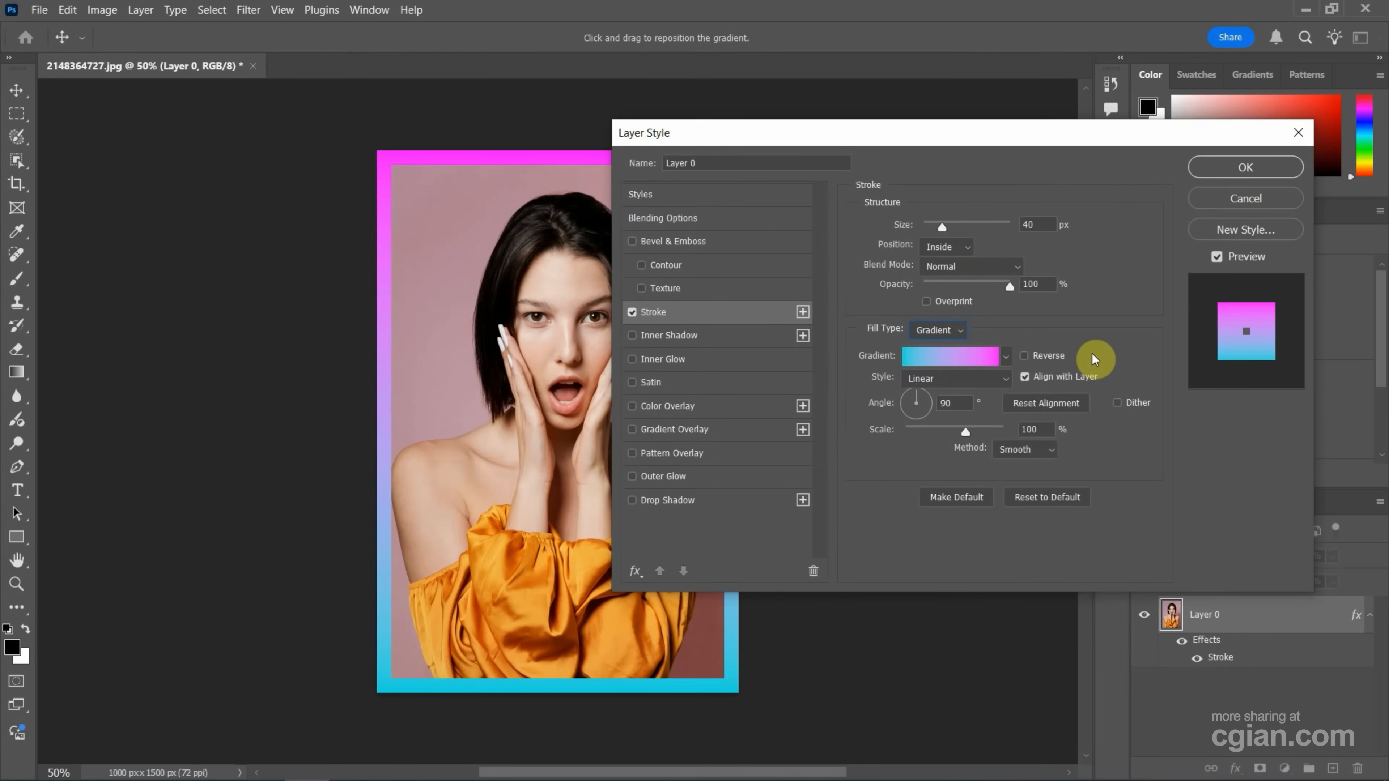